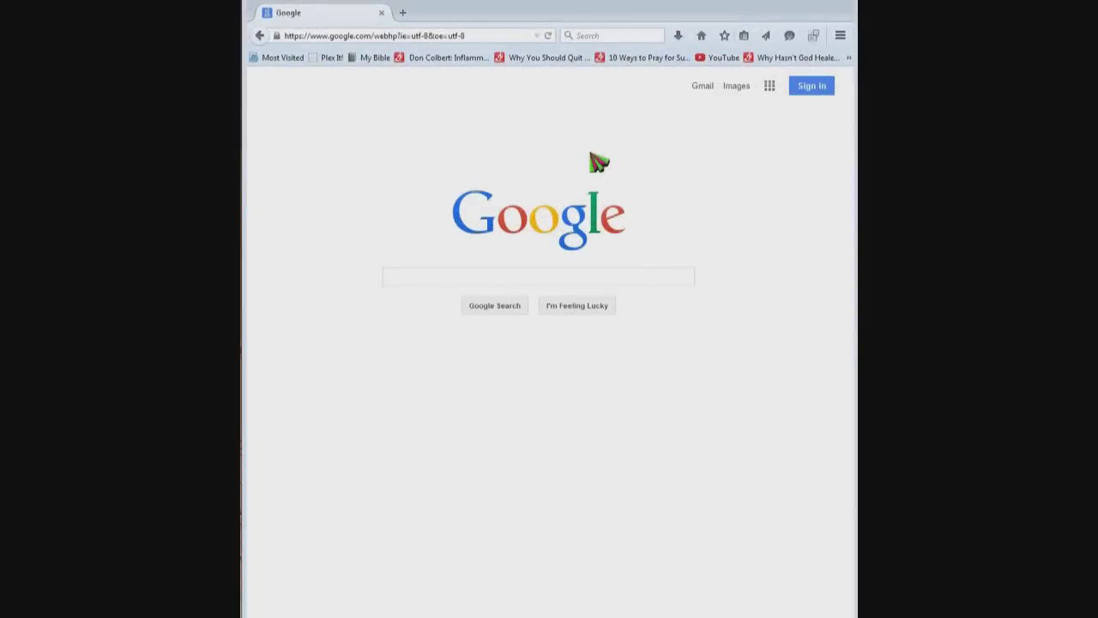
mouse_move(725, 133)
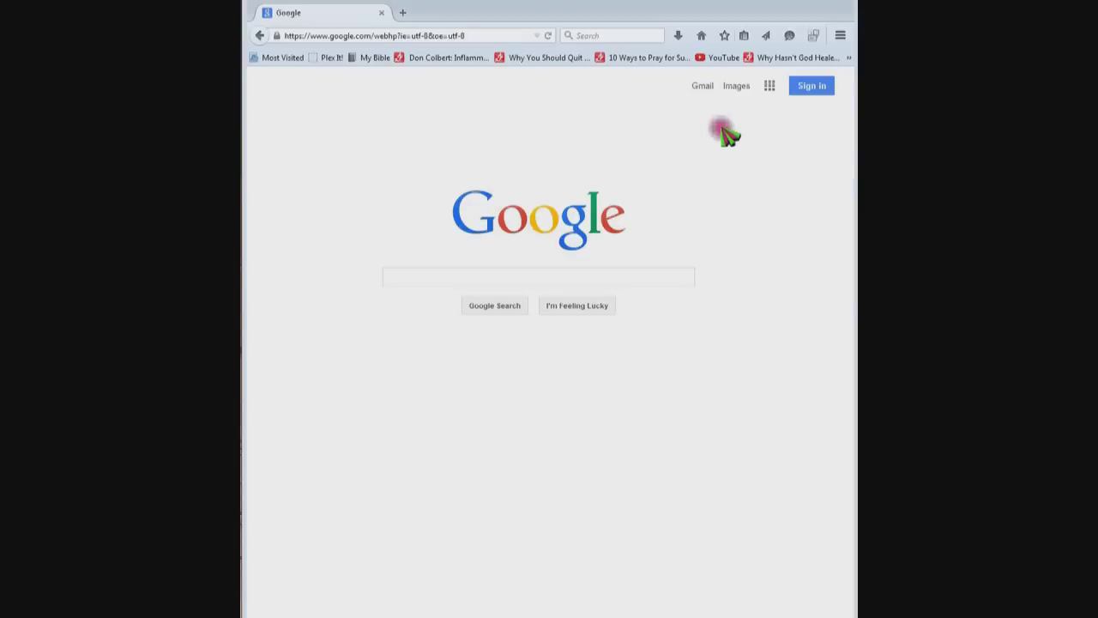
mouse_move(783, 114)
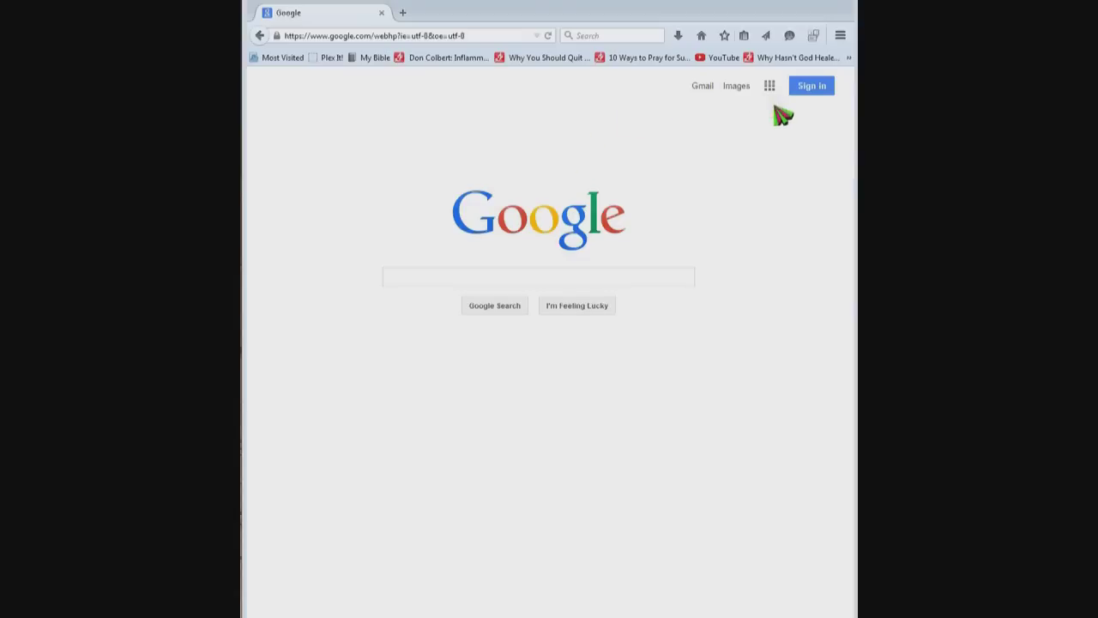
mouse_move(811, 91)
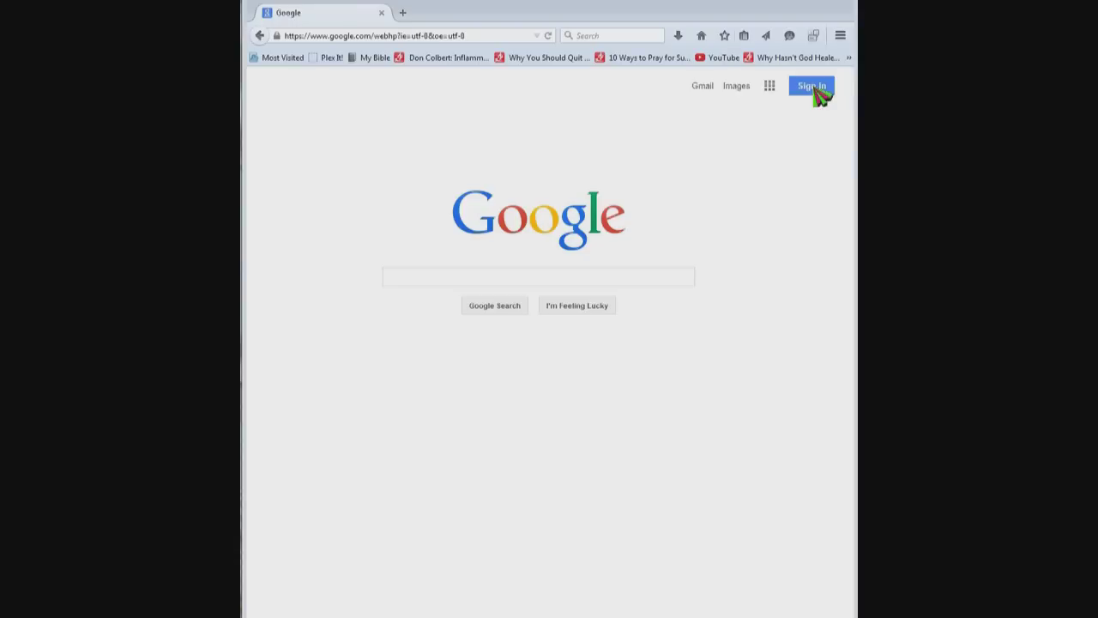
Step: Sign back in to the Google account by re-entering the password
left_click(811, 86)
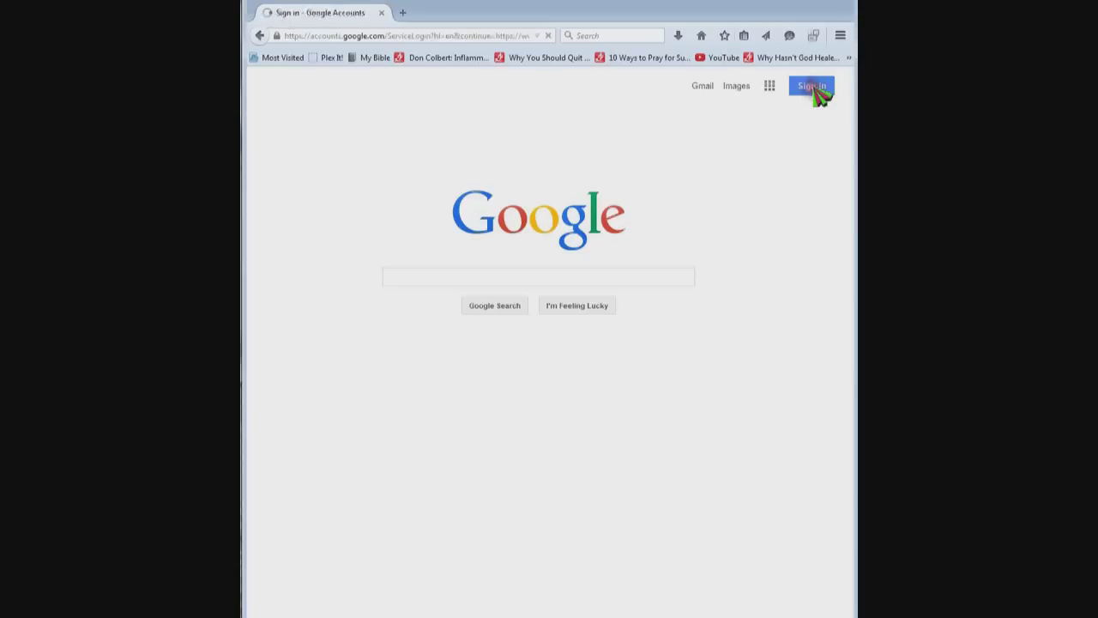
left_click(810, 86)
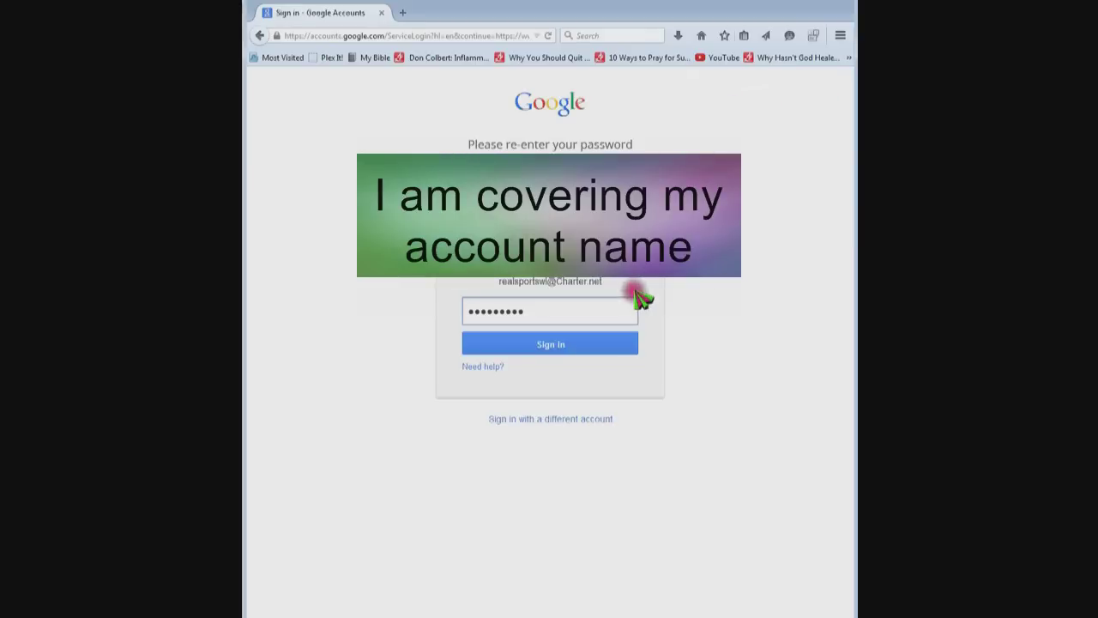
left_click(550, 344)
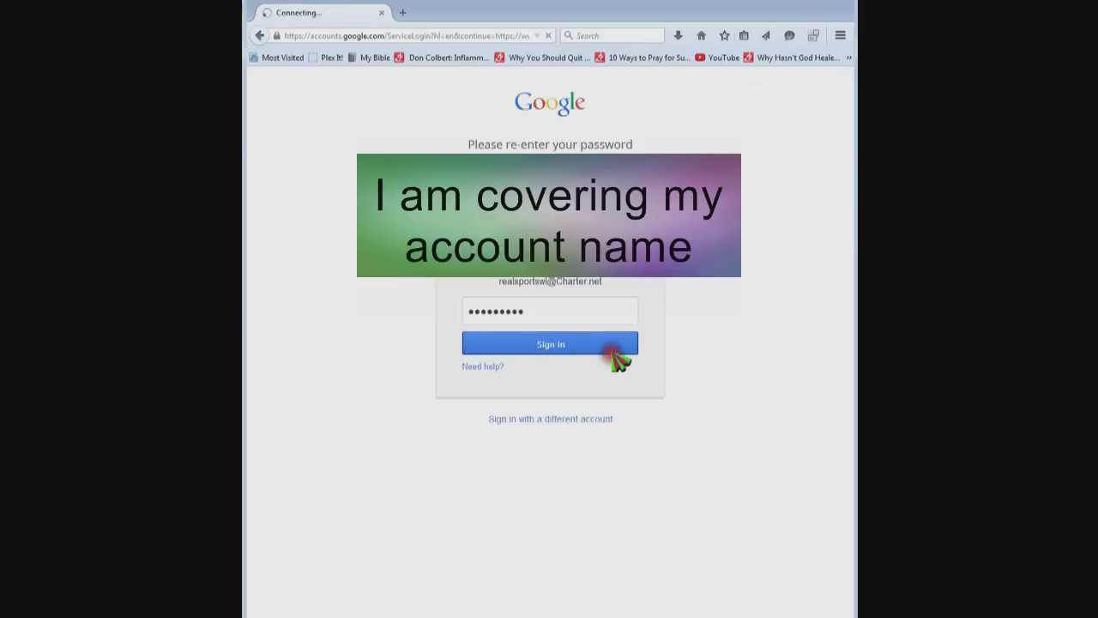
left_click(549, 344)
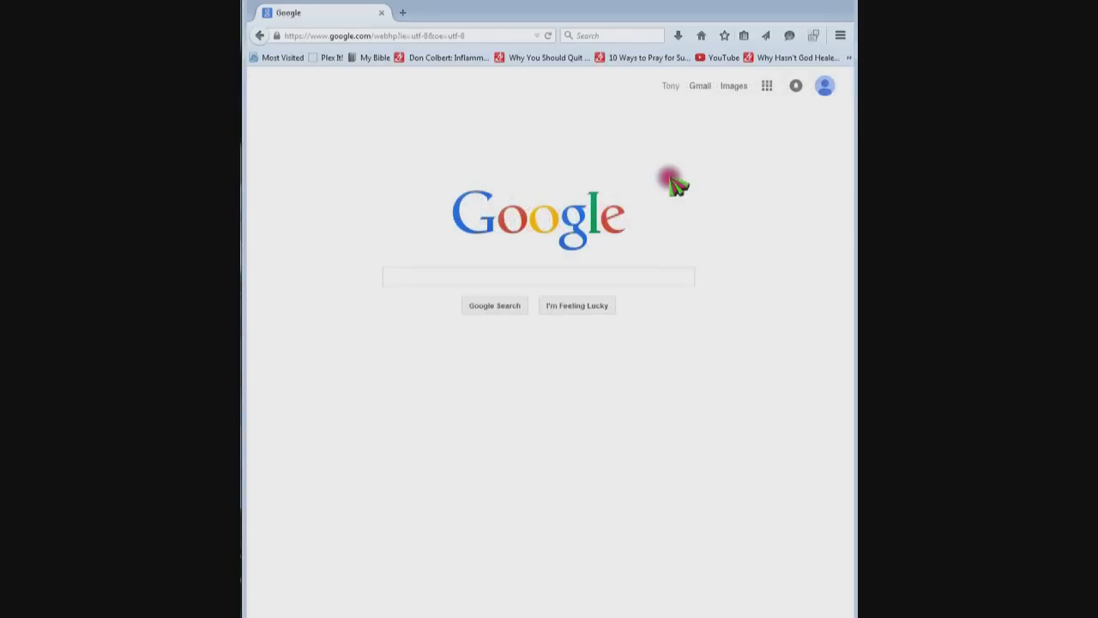
Step: Go to My Account from the avatar menu and scroll to Personal info & privacy
left_click(824, 85)
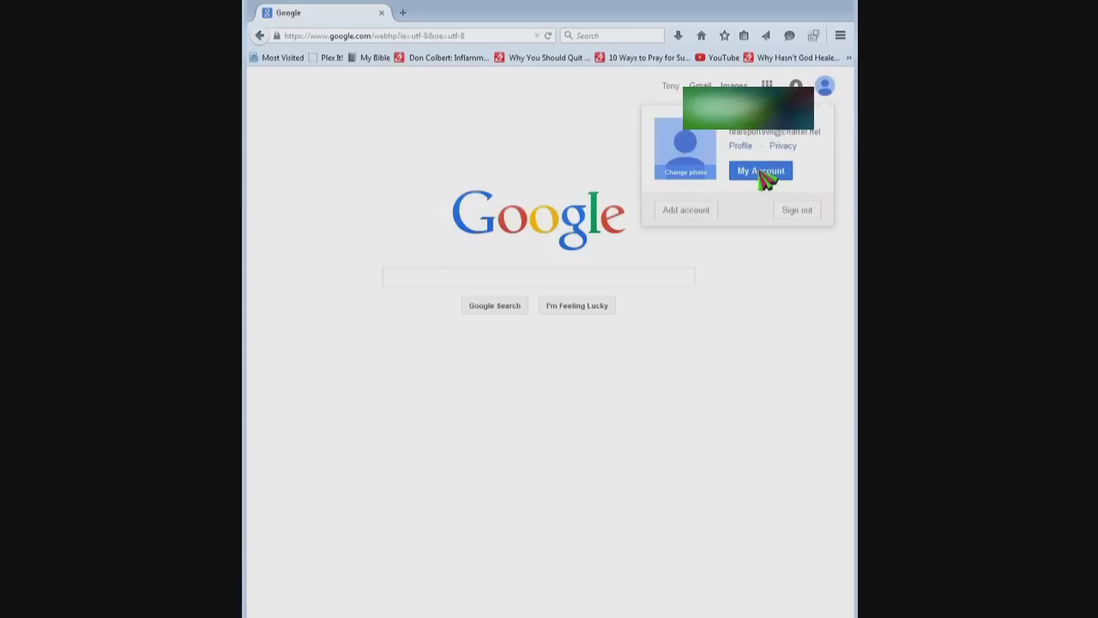
left_click(760, 170)
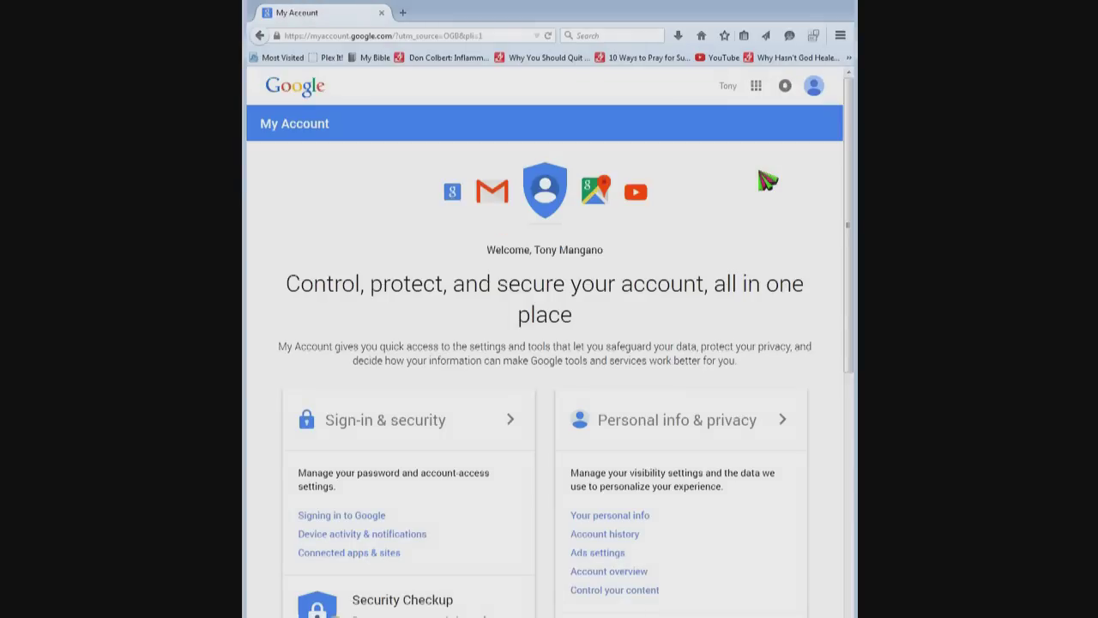
scroll("down", 3)
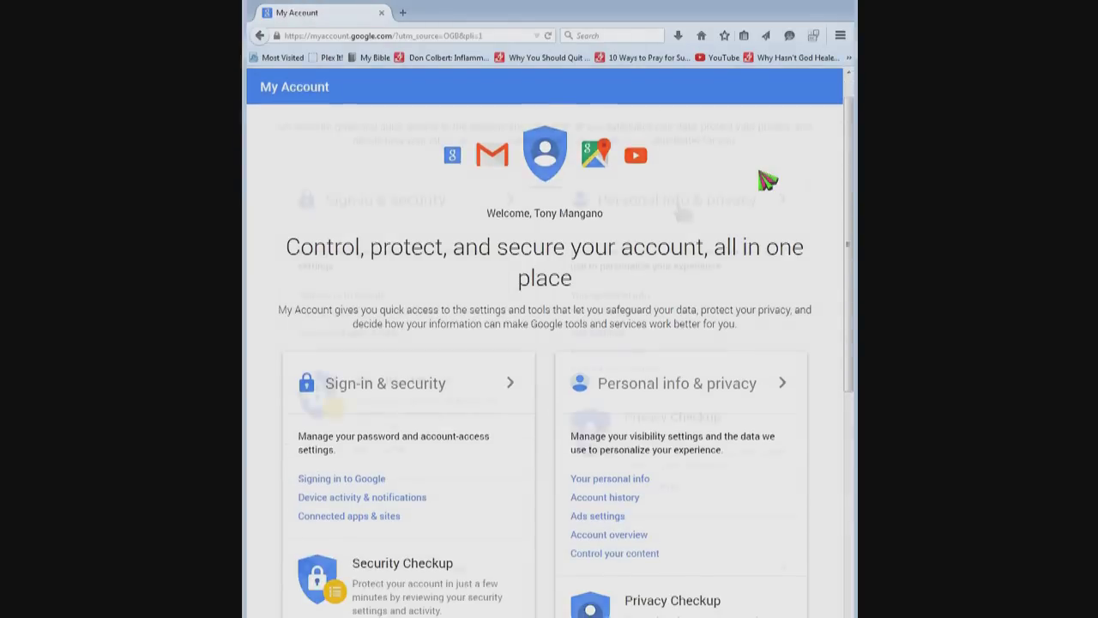
scroll("down", 3)
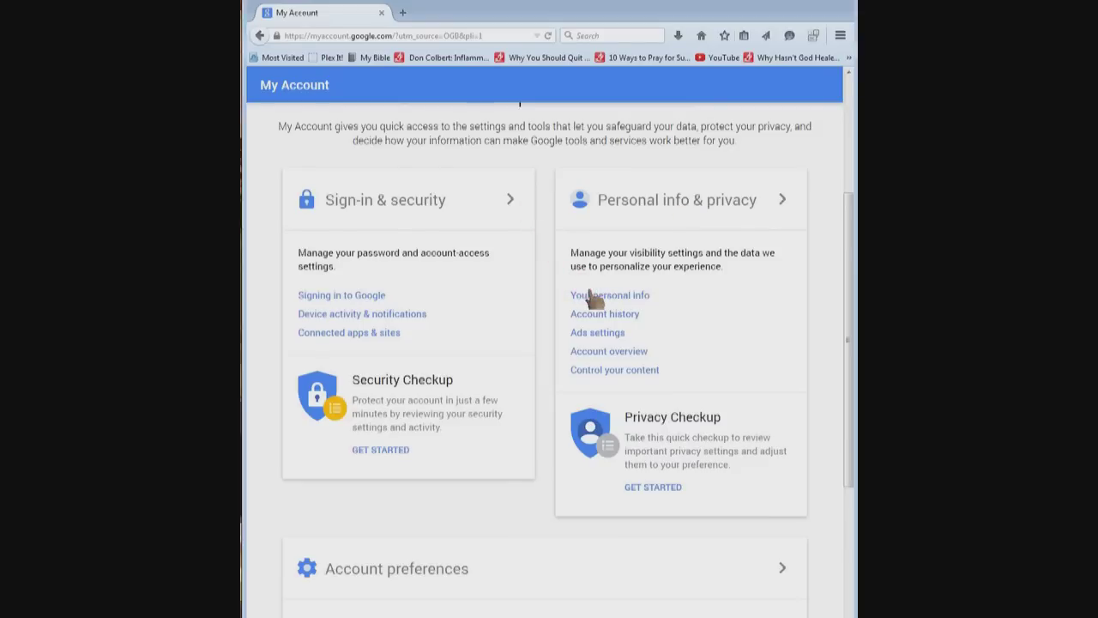
Step: Open Your personal info, then the Email settings row
left_click(609, 294)
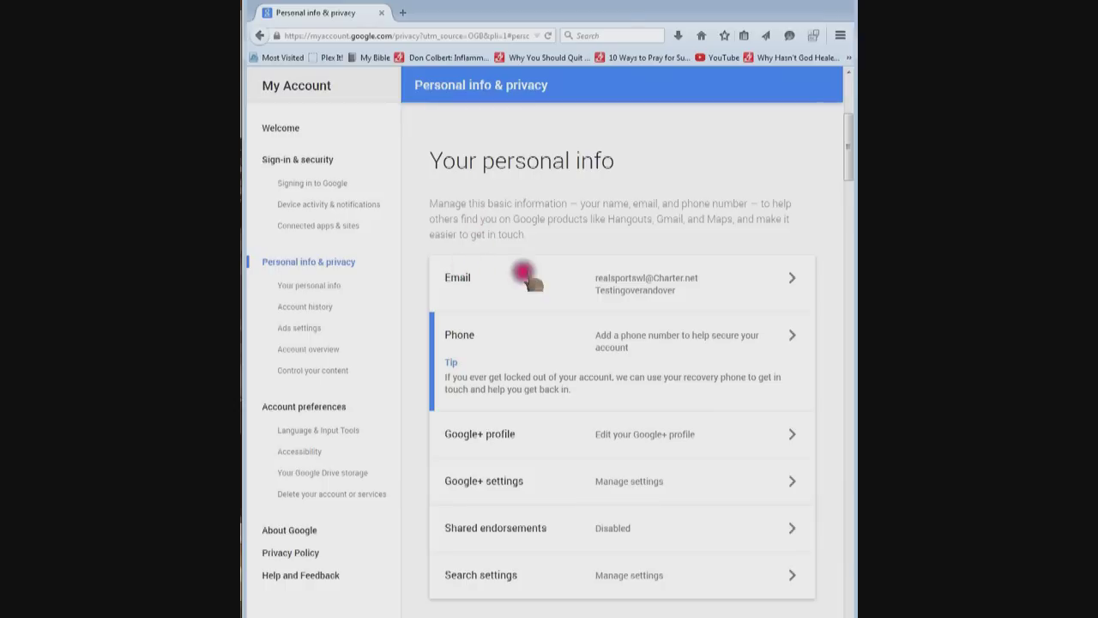
mouse_move(630, 279)
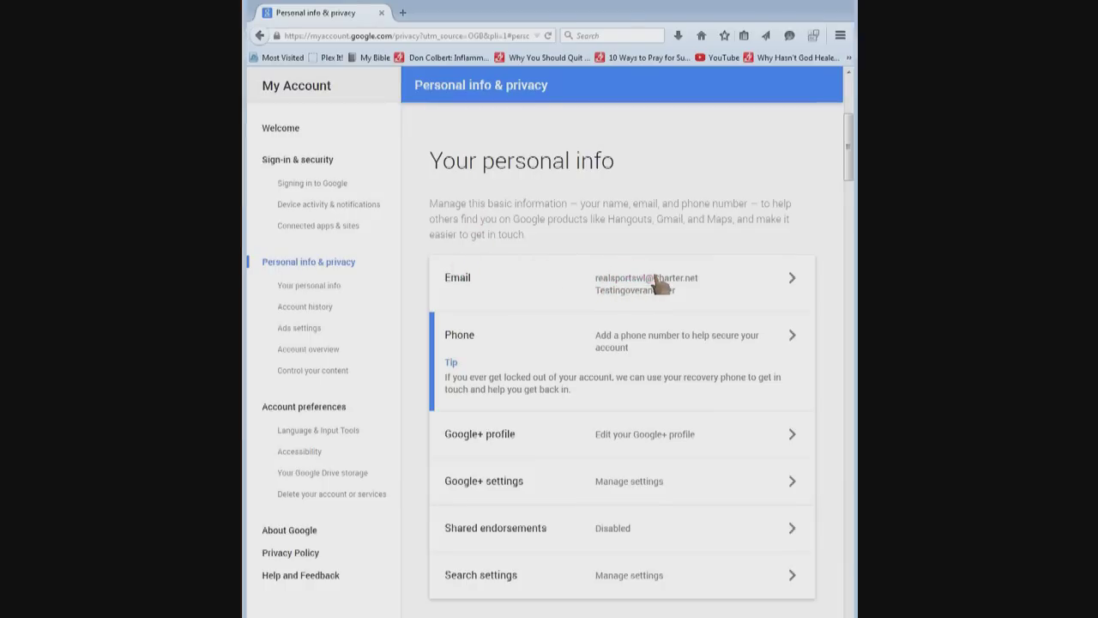
left_click(617, 283)
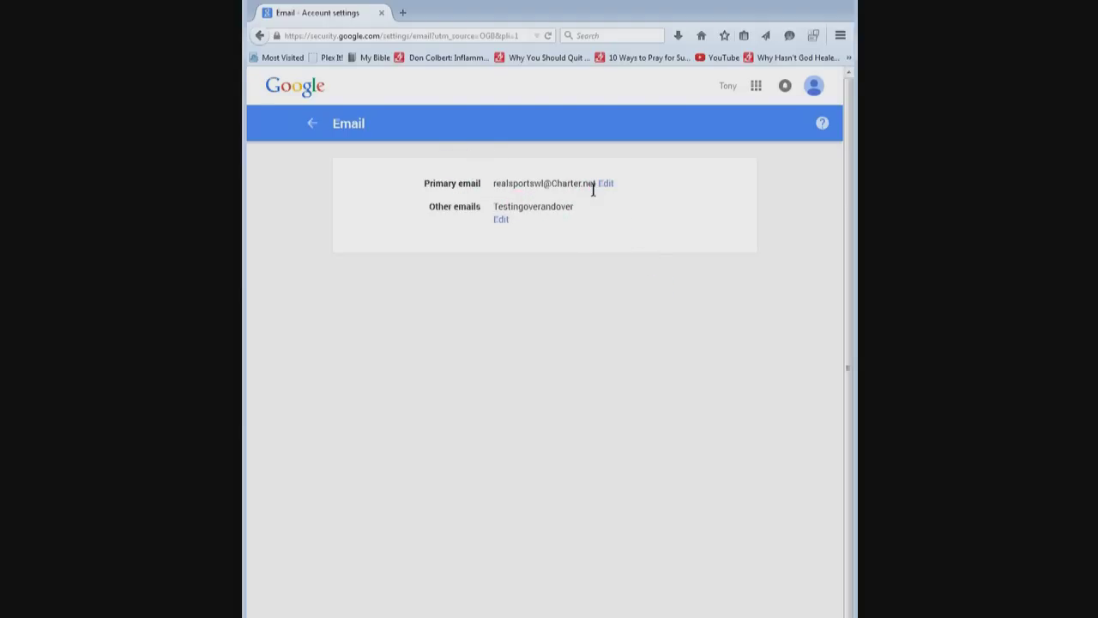
Step: Edit the primary email, enter the new address and password, and save
left_click(592, 180)
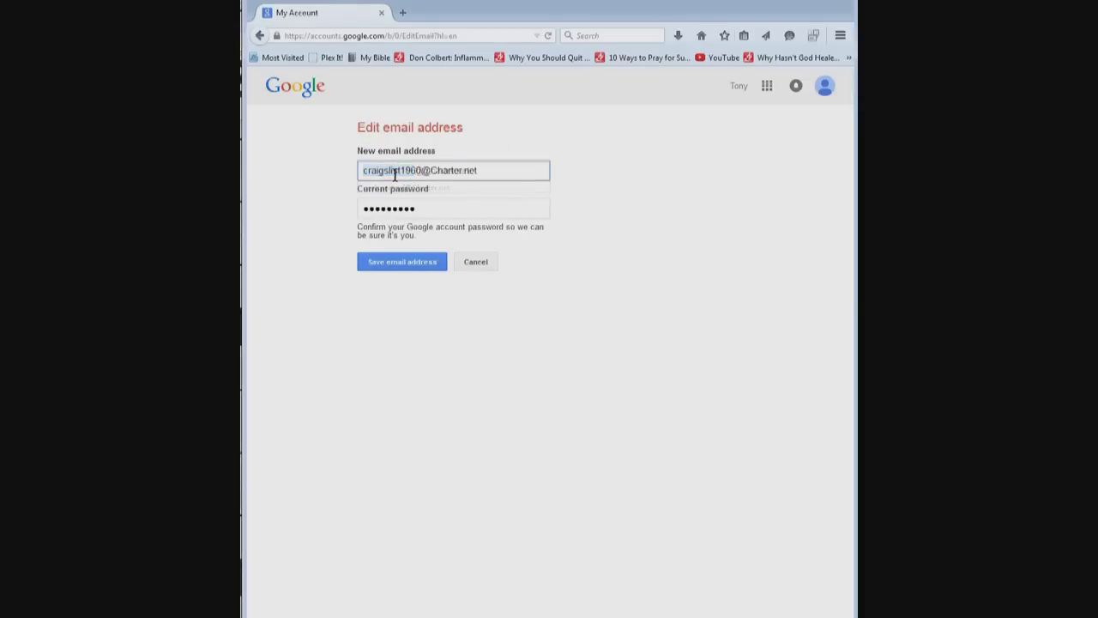
left_click(453, 207)
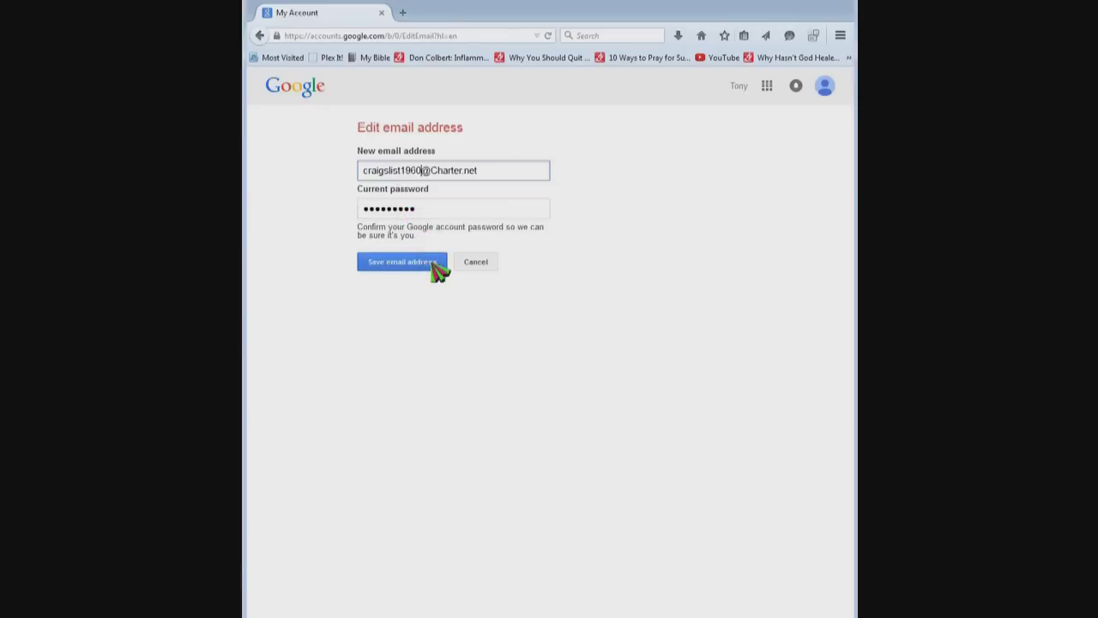
left_click(401, 262)
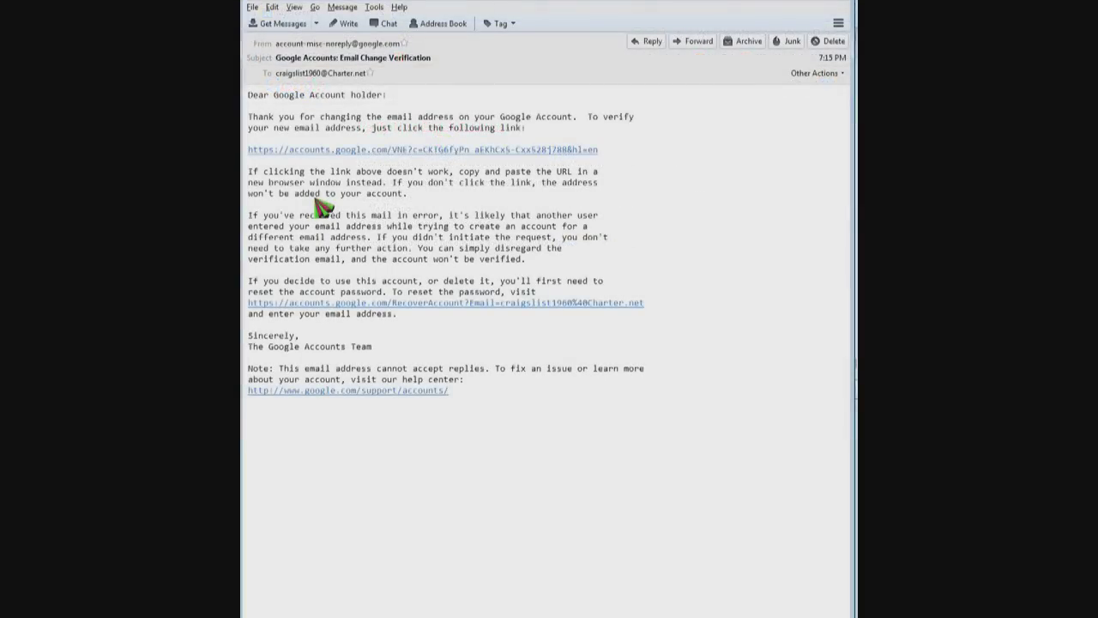
mouse_move(300, 171)
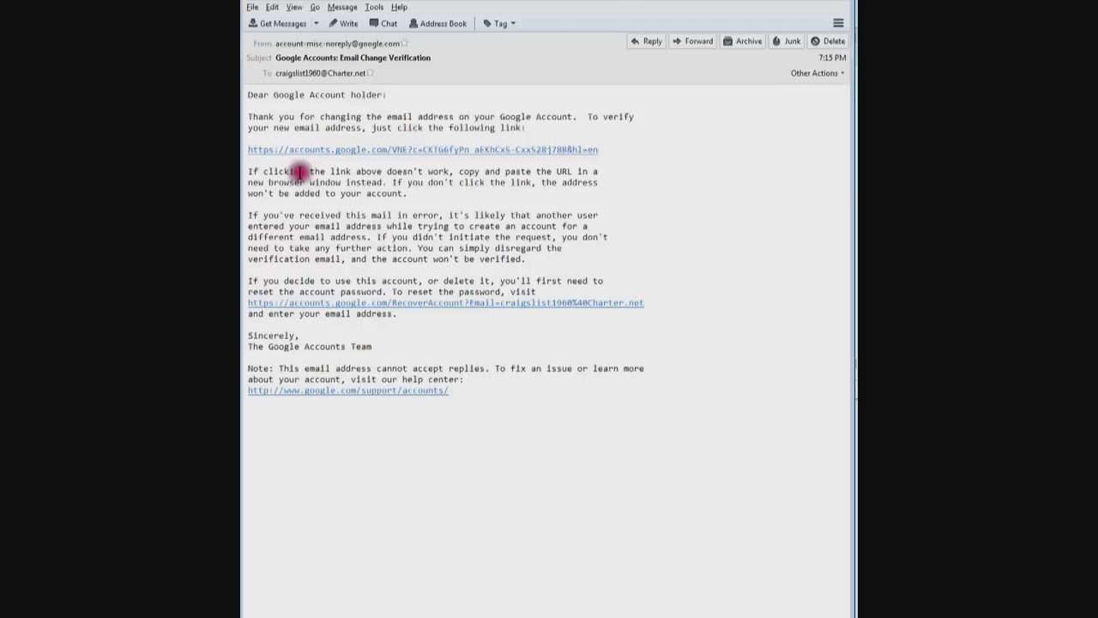
mouse_move(377, 159)
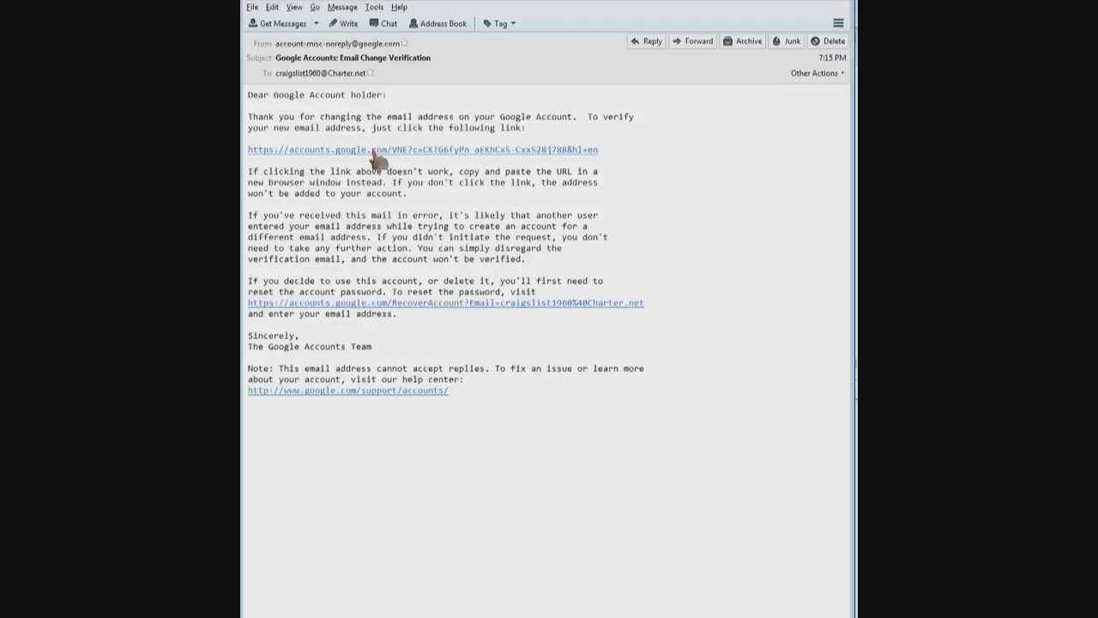
Step: Follow the link in the 'Google Accounts: Email Change Verification' message in Thunderbird
left_click(422, 149)
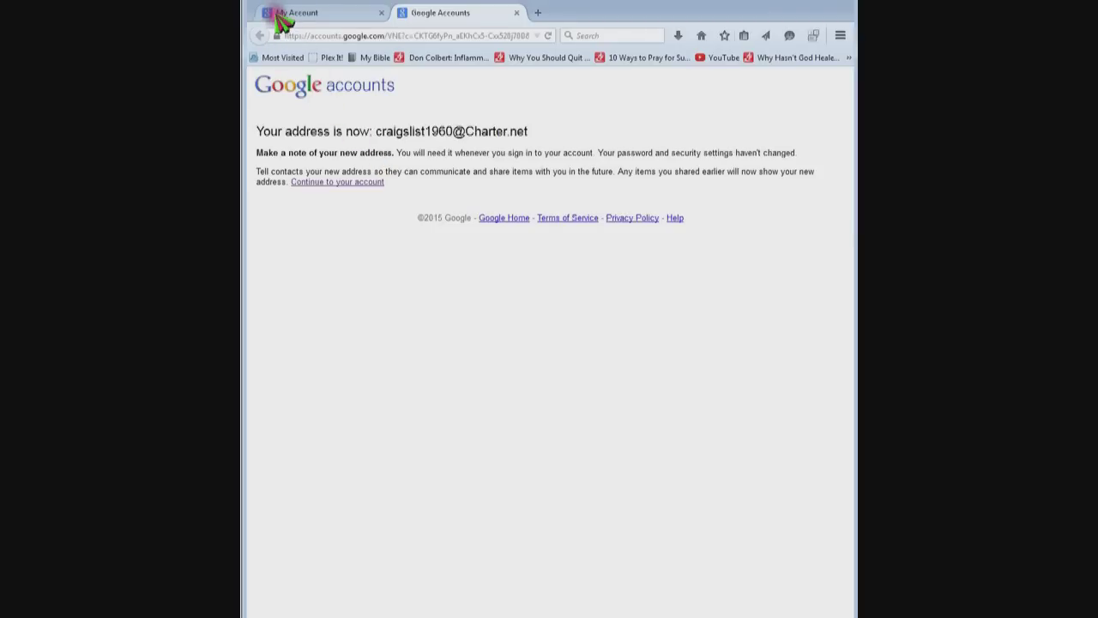
Step: Return to the My Account tab and check the avatar menu for the new default address
left_click(337, 181)
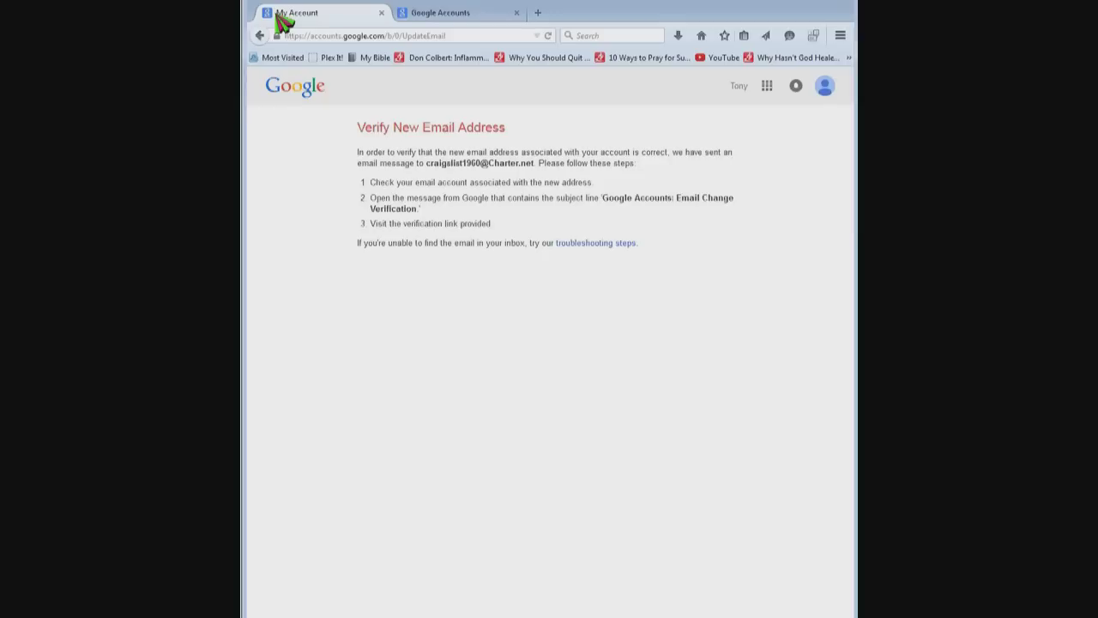
mouse_move(436, 53)
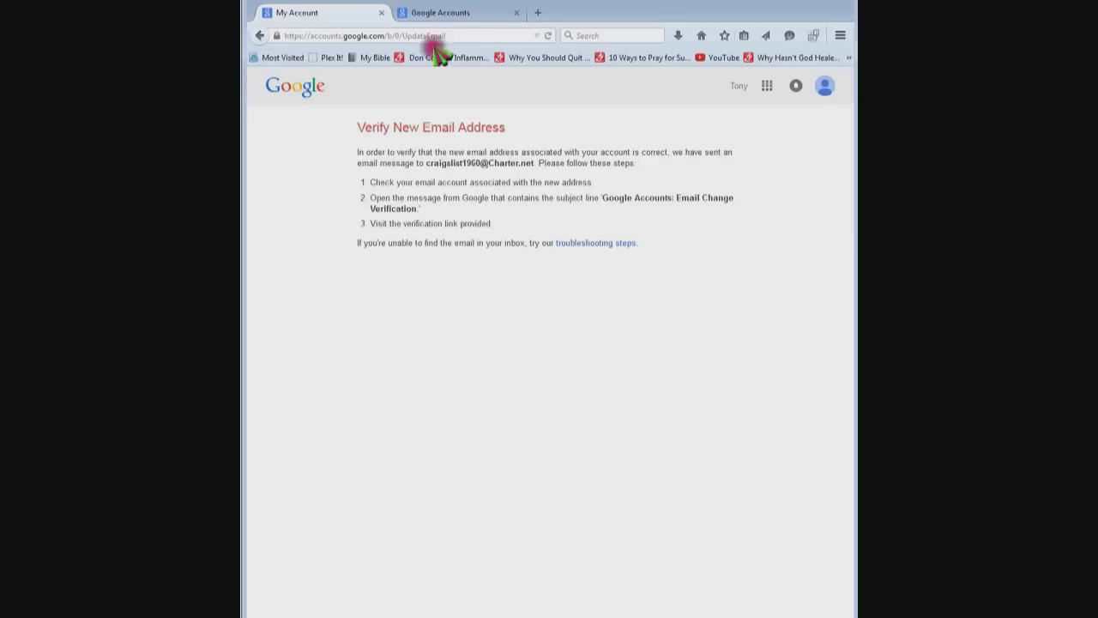
mouse_move(826, 86)
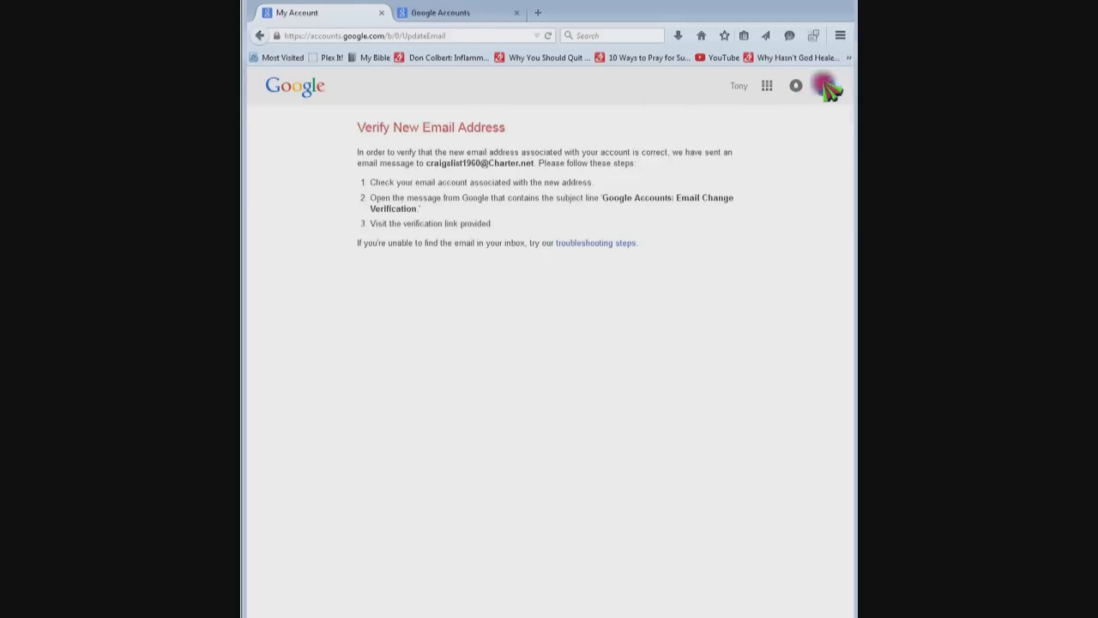
left_click(825, 86)
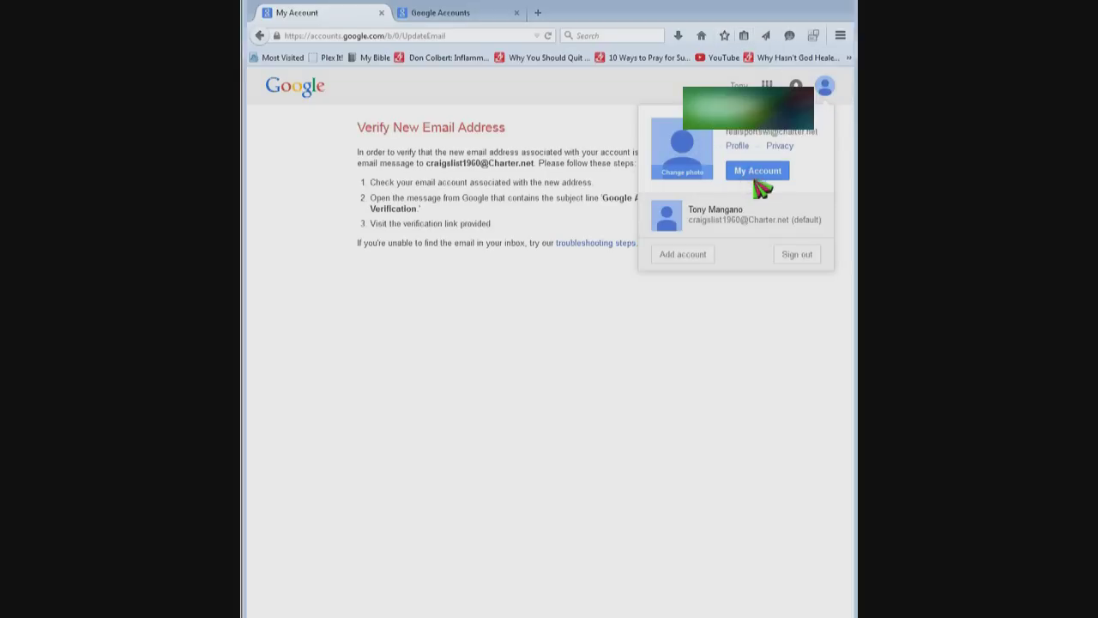
Step: Open My Account's Your personal info page to confirm the new Email address
left_click(757, 169)
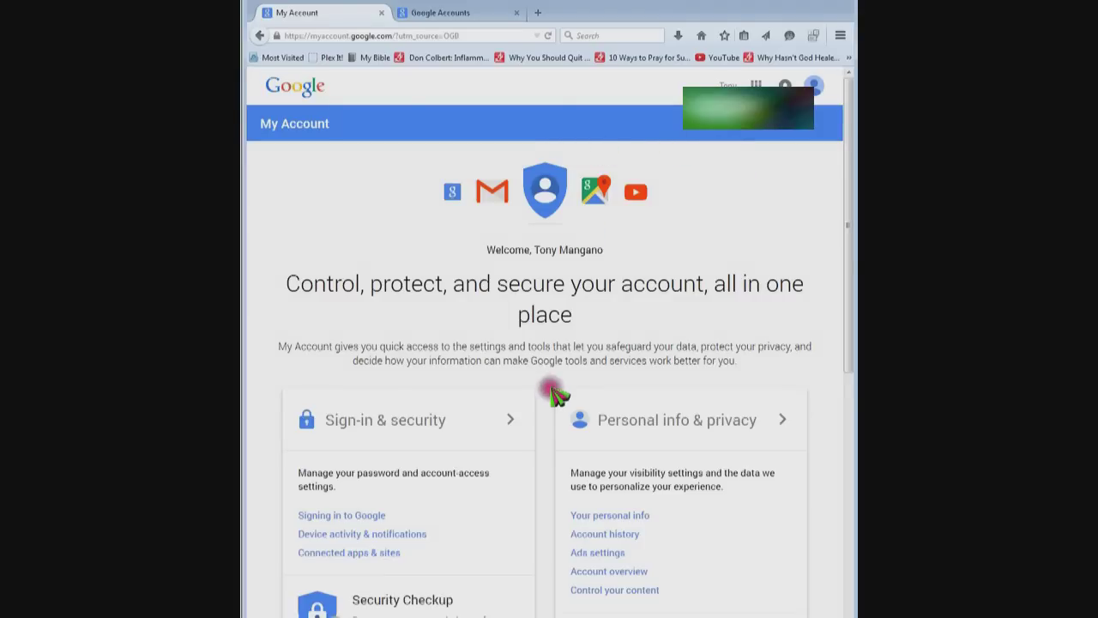
mouse_move(609, 514)
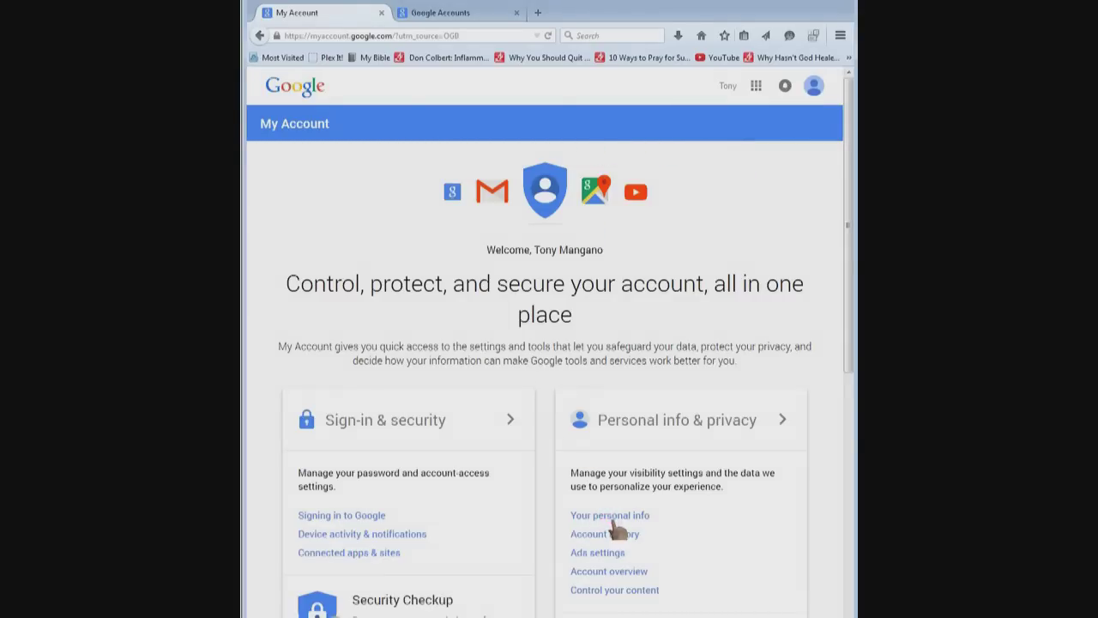
left_click(610, 515)
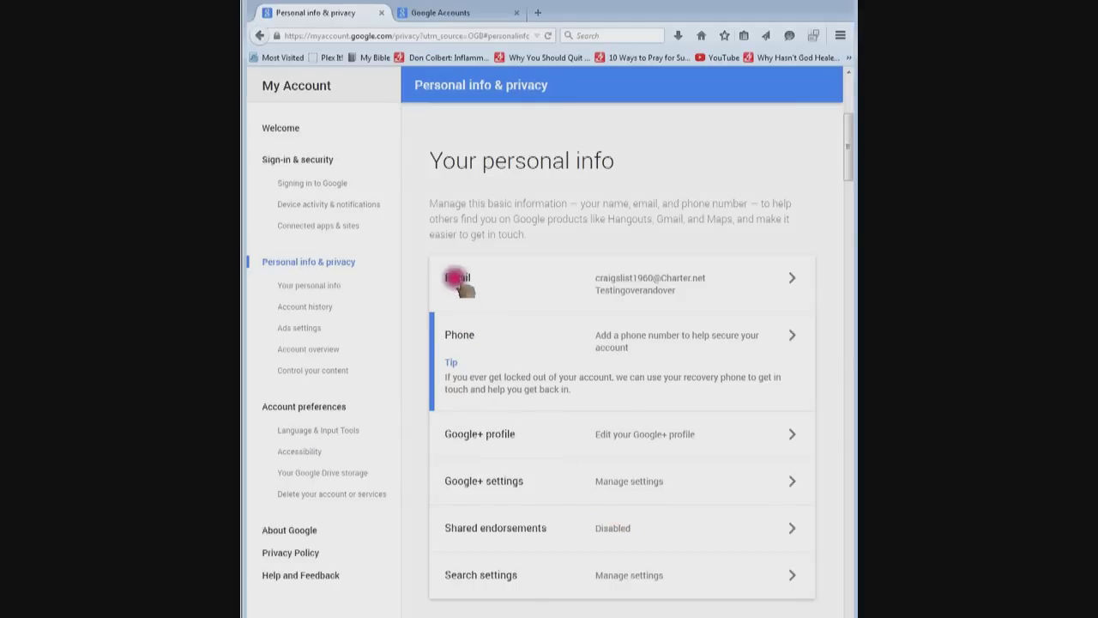
mouse_move(639, 292)
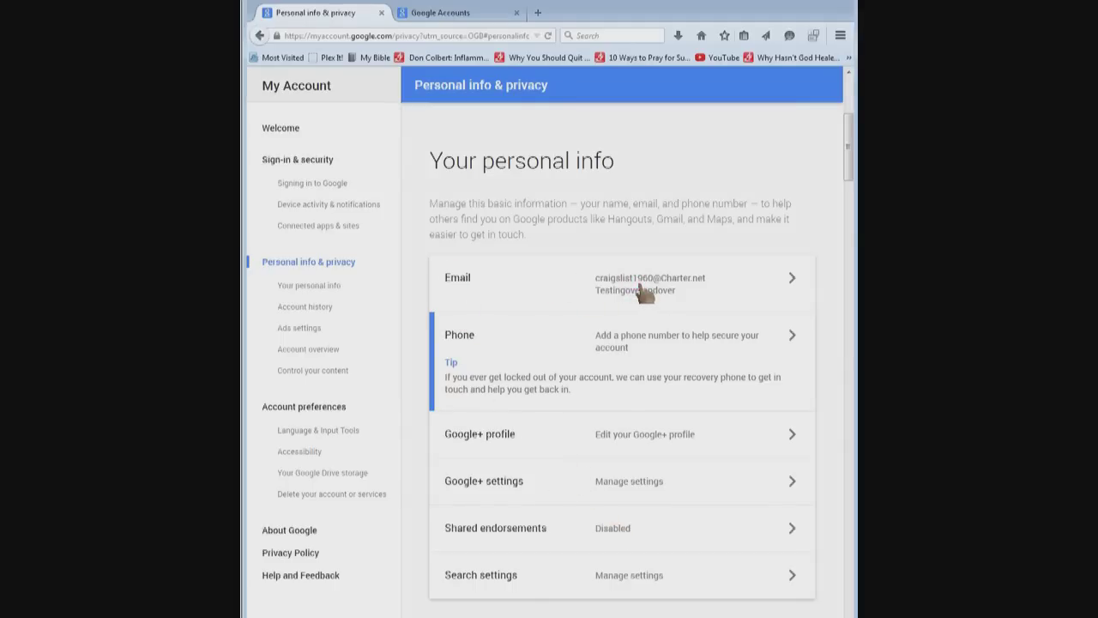